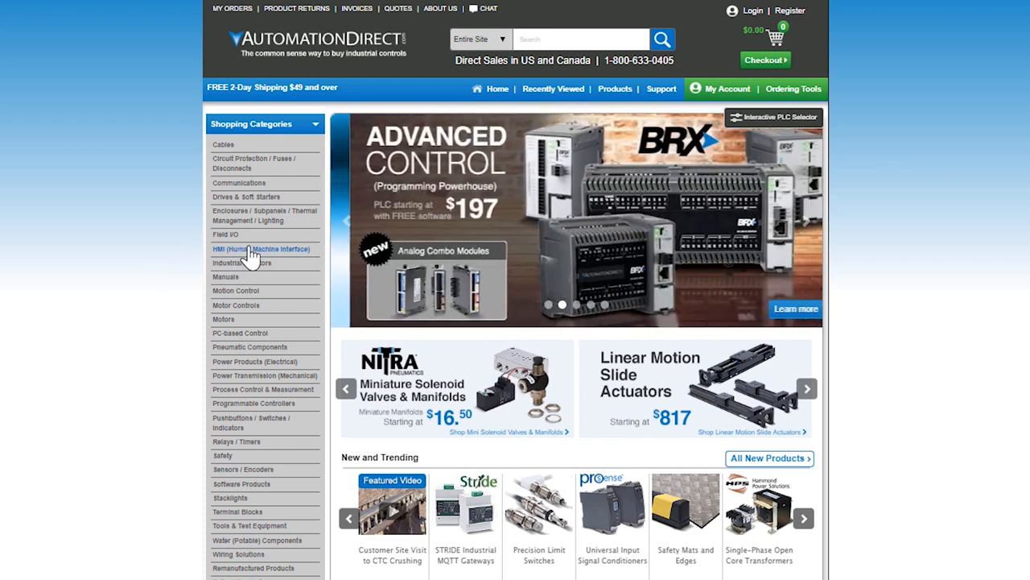
- Browse from the AutomationDirect homepage into the HMI product category
{"action": "left_click", "coordinate": [261, 248]}
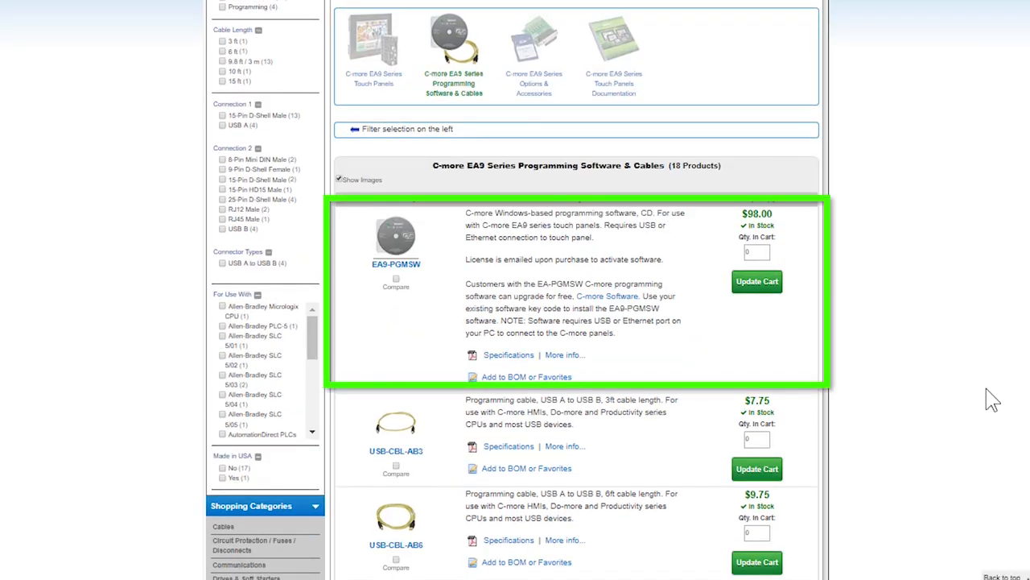
{"action": "mouse_move", "coordinate": [944, 393]}
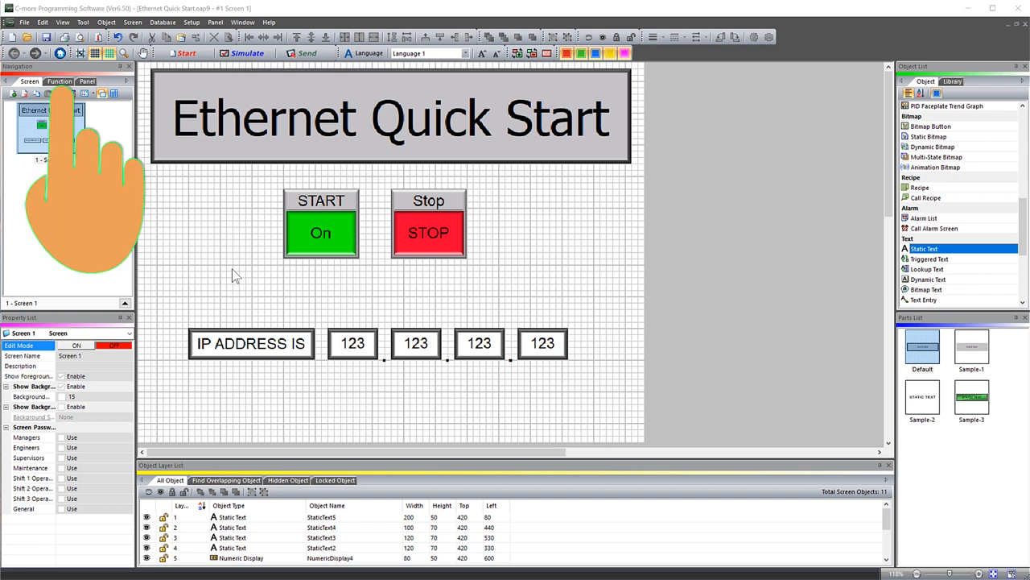
- Bring up the Ethernet Port settings under Function > Panel Network
{"action": "left_click", "coordinate": [57, 80]}
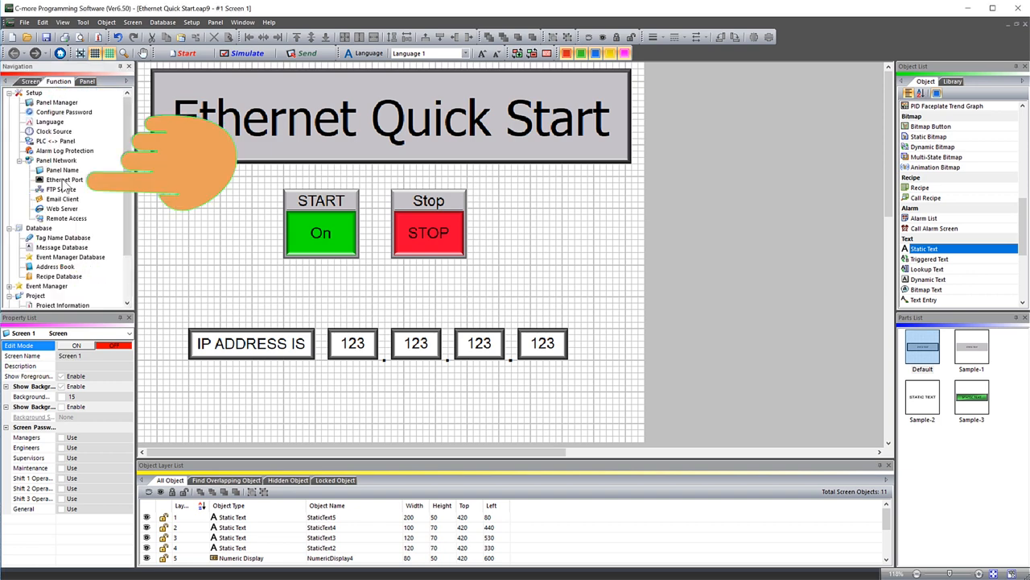
{"action": "left_click", "coordinate": [64, 180]}
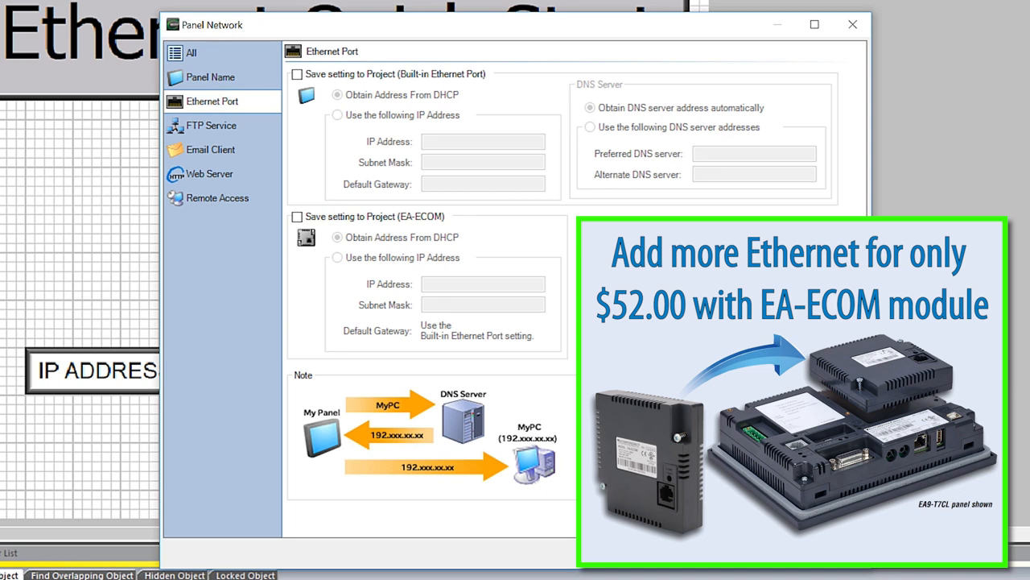
- Assign the built-in port a fixed IP 192.168.1.130 with subnet mask 255.255.0.0 and confirm
{"action": "left_click", "coordinate": [296, 75]}
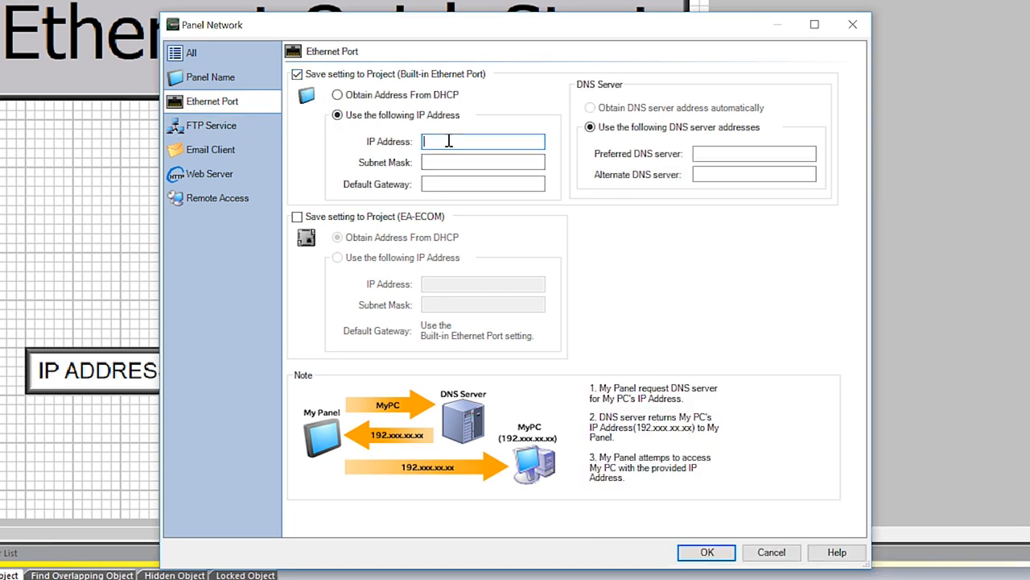
{"action": "type", "text": "192.168.1"}
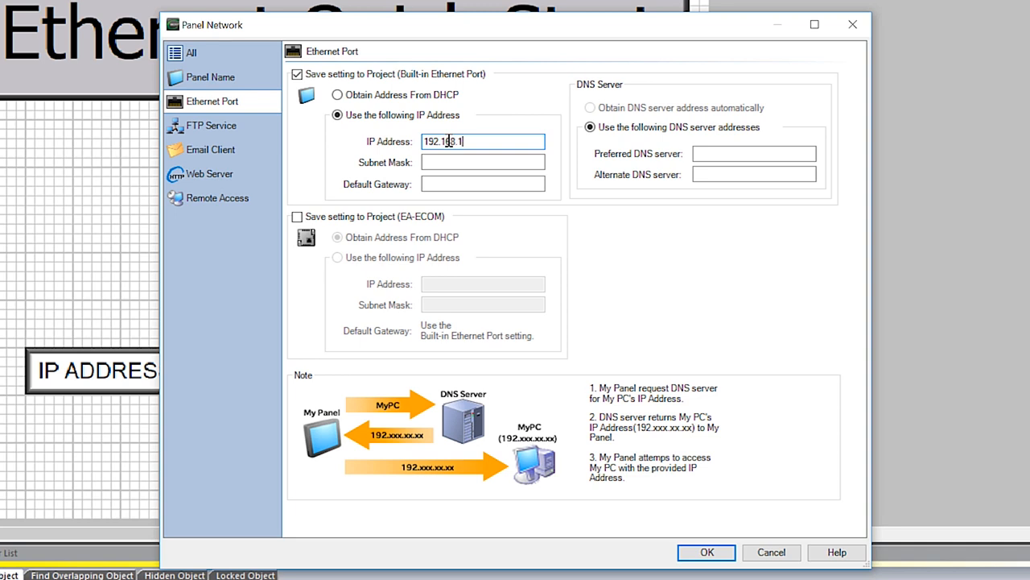
{"action": "type", "text": ".130"}
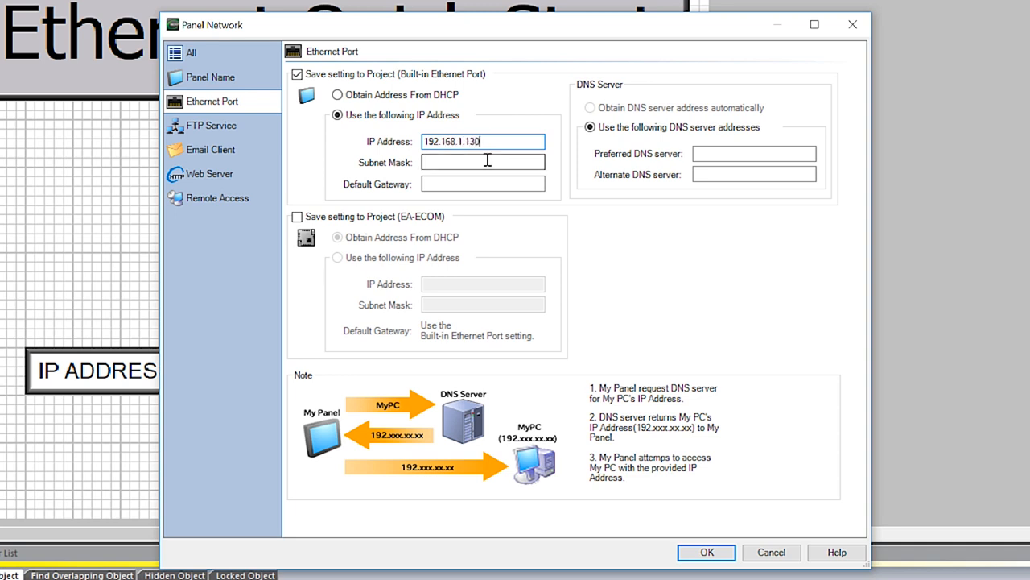
{"action": "type", "text": "255.255.0.0"}
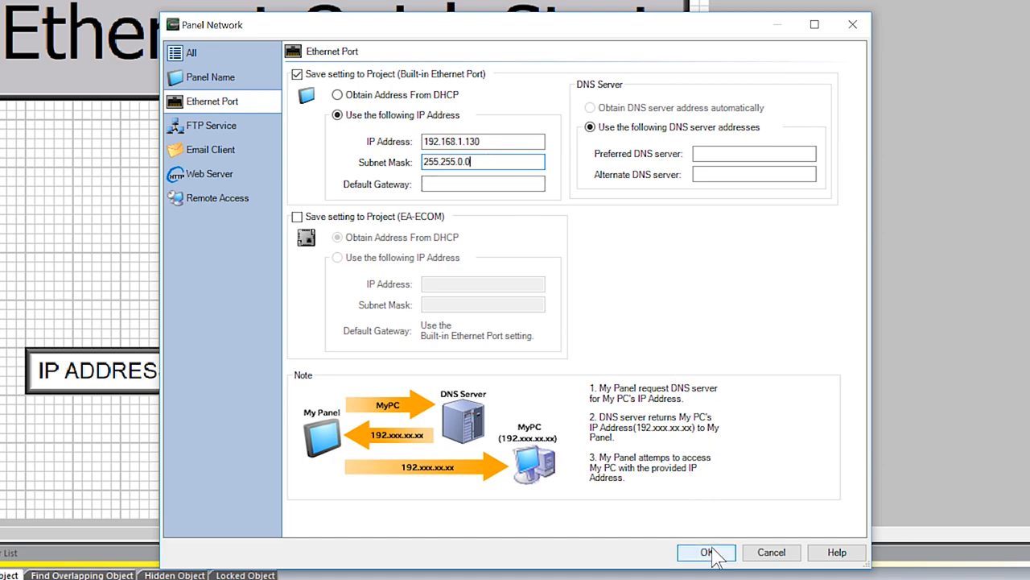
{"action": "left_click", "coordinate": [705, 552]}
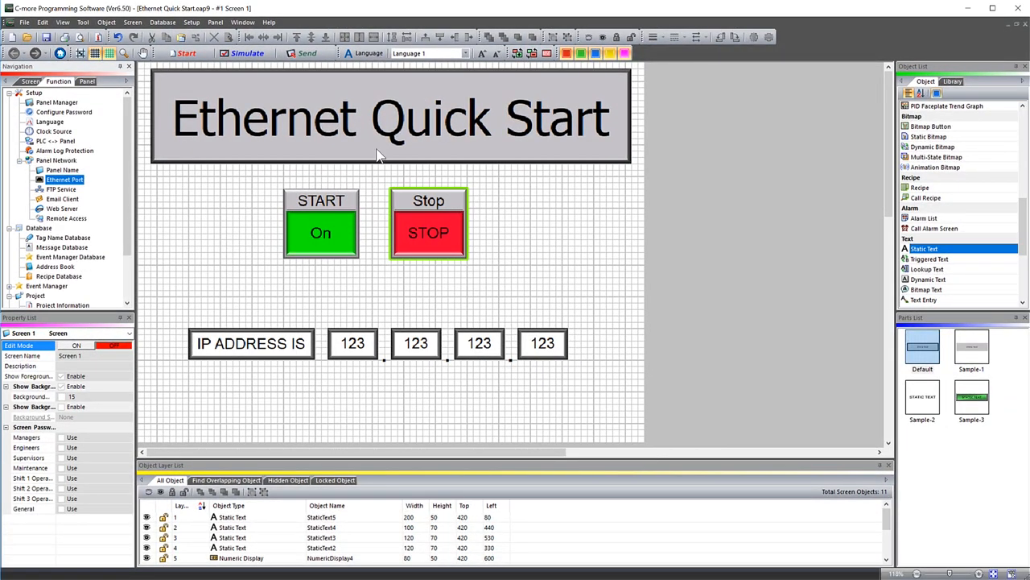
- Start Send, review the Remote and Online link lists, and browse the network for panels (none found)
{"action": "left_click", "coordinate": [306, 53]}
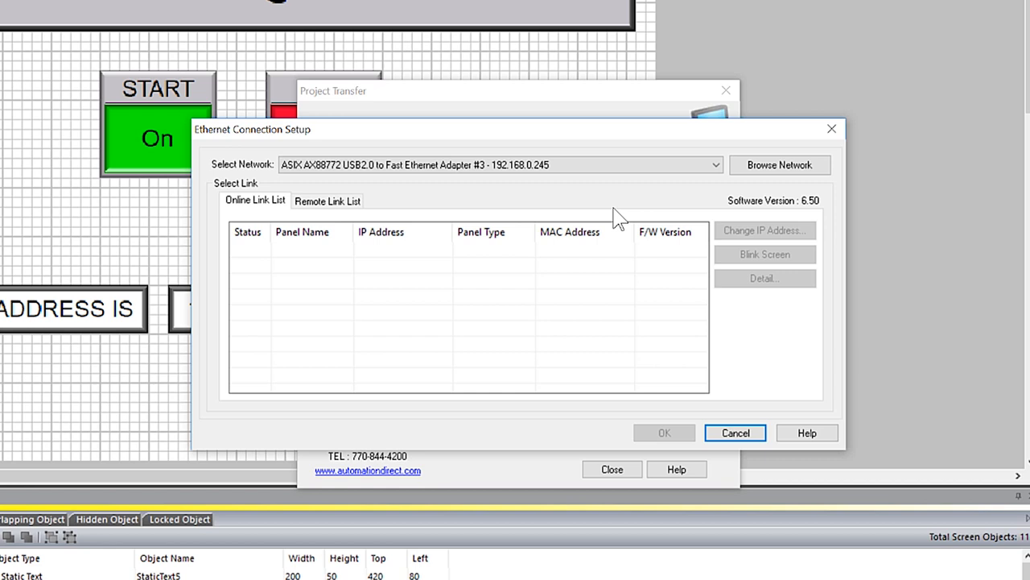
{"action": "mouse_move", "coordinate": [386, 202]}
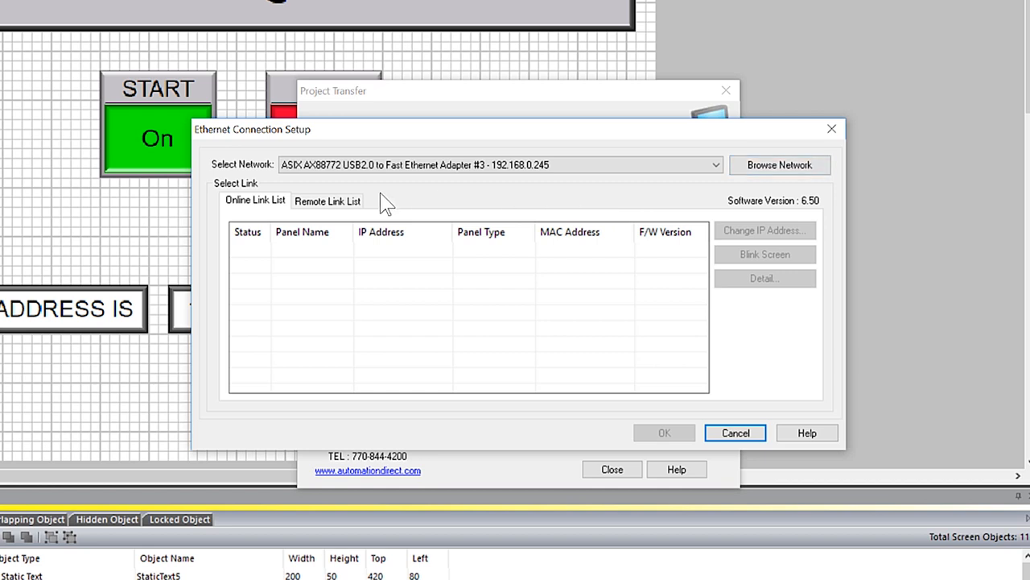
{"action": "left_click", "coordinate": [327, 200]}
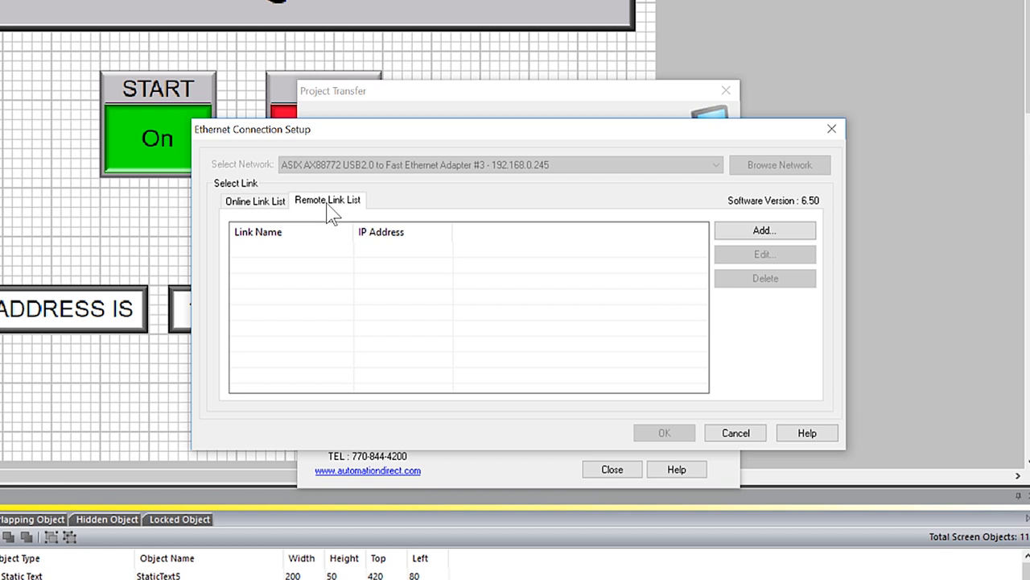
{"action": "left_click", "coordinate": [254, 200]}
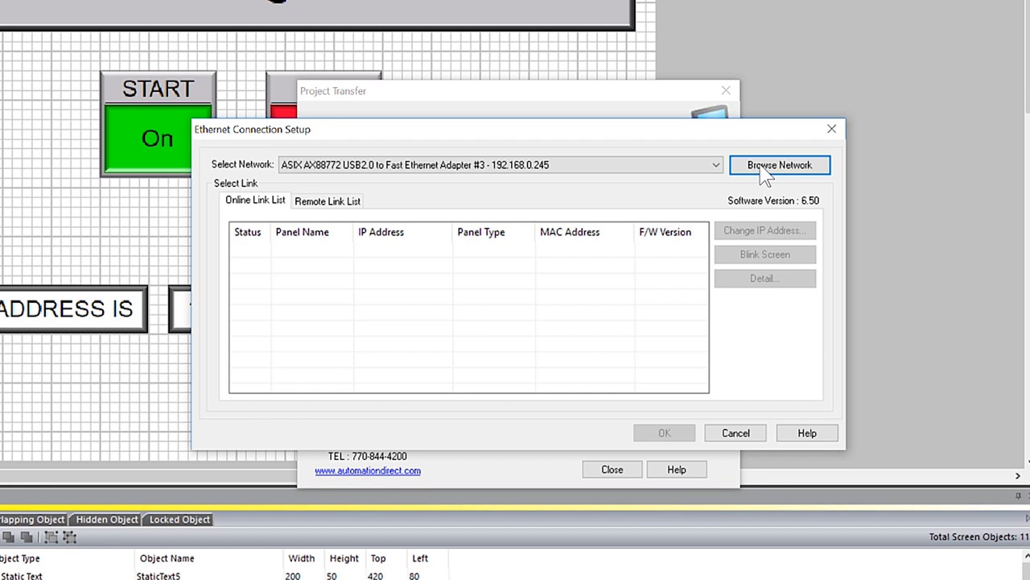
{"action": "left_click", "coordinate": [779, 164]}
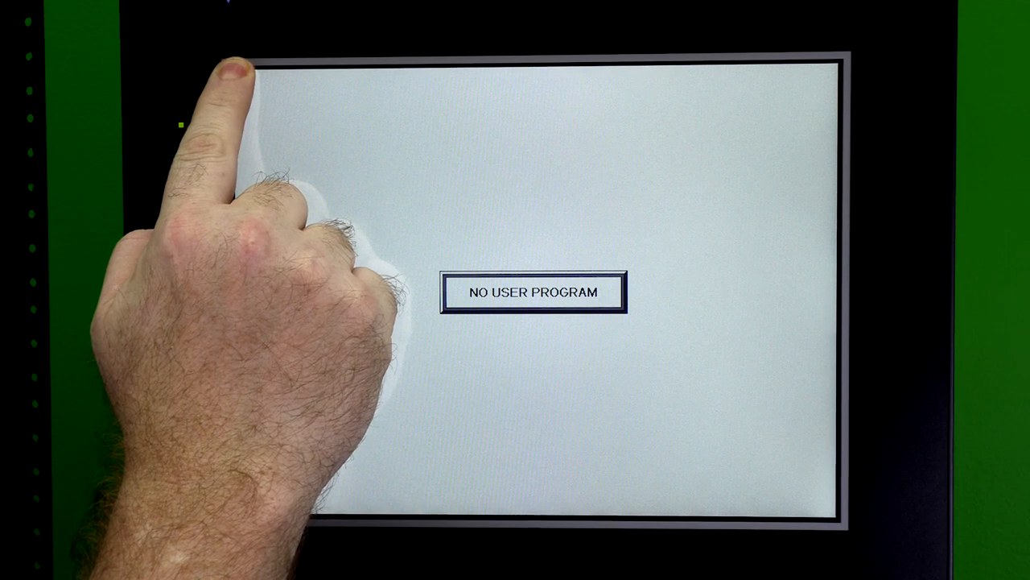
- Reach the panel's IP Address setting via the system menu and choose a fixed address instead of DHCP
{"action": "left_click", "coordinate": [532, 291]}
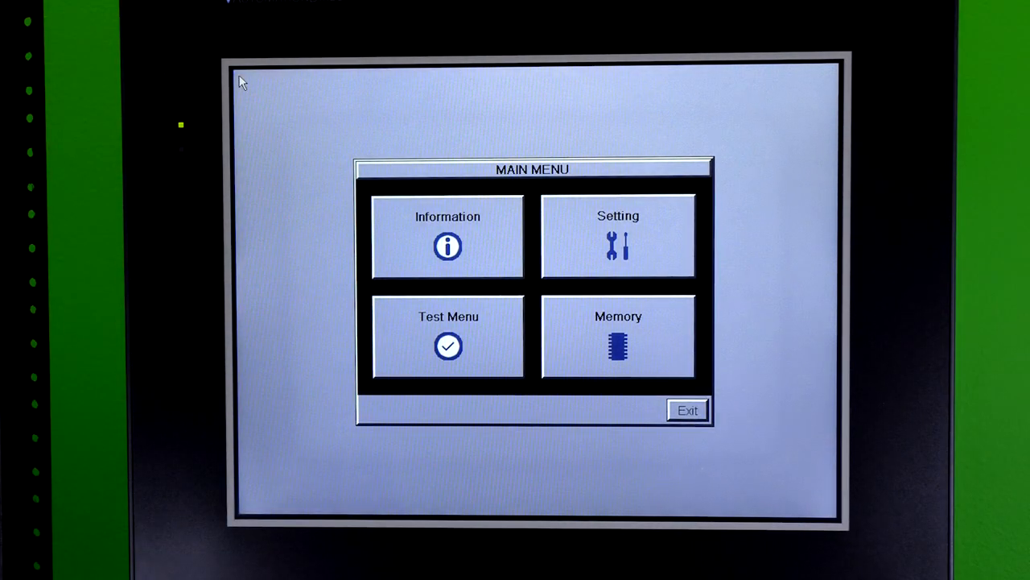
{"action": "left_click", "coordinate": [618, 237]}
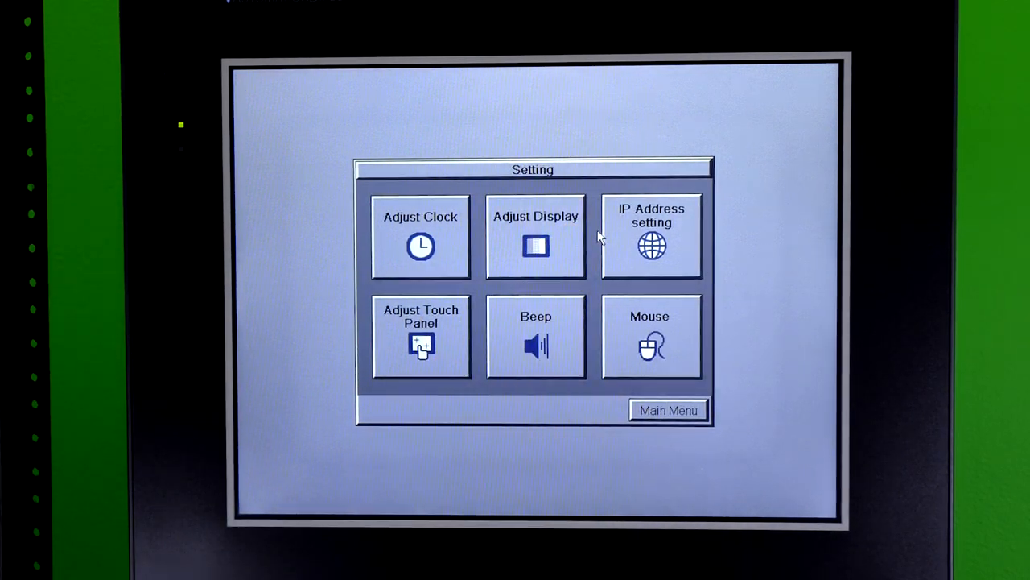
{"action": "left_click", "coordinate": [650, 237]}
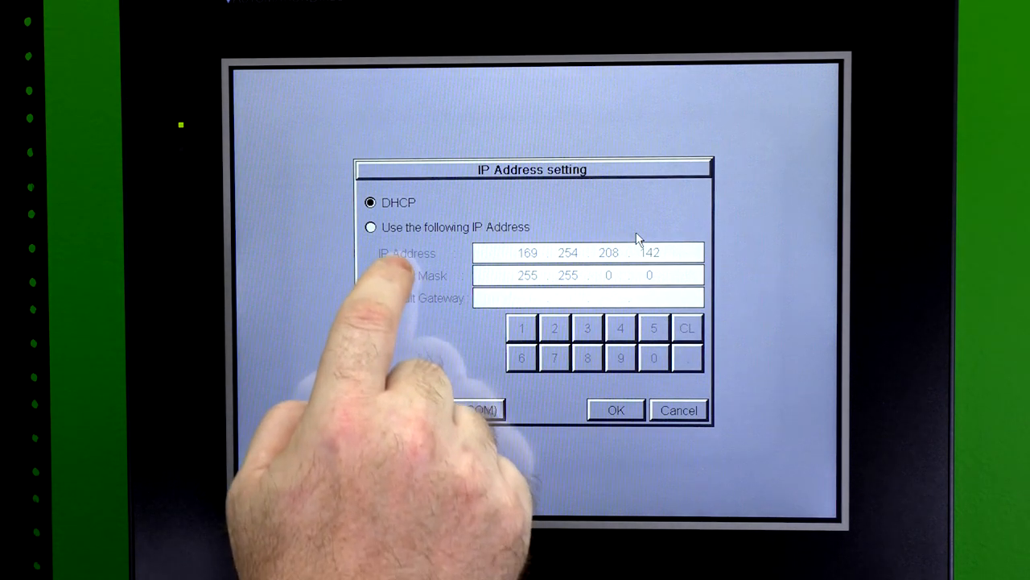
{"action": "left_click", "coordinate": [371, 225]}
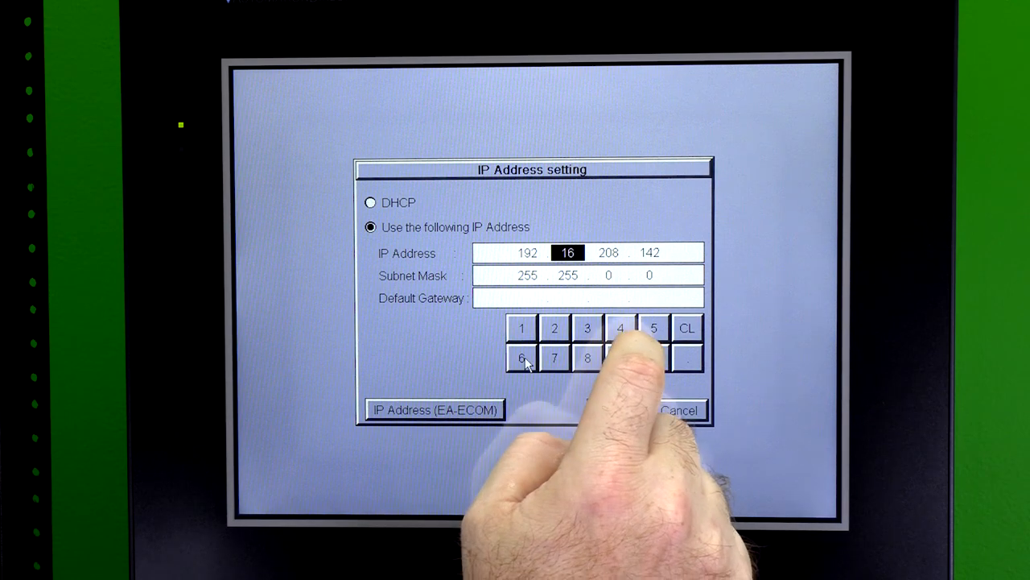
- Key in the panel's 192.168.1.x address, confirm it, and exit the system menu
{"action": "left_click", "coordinate": [522, 329]}
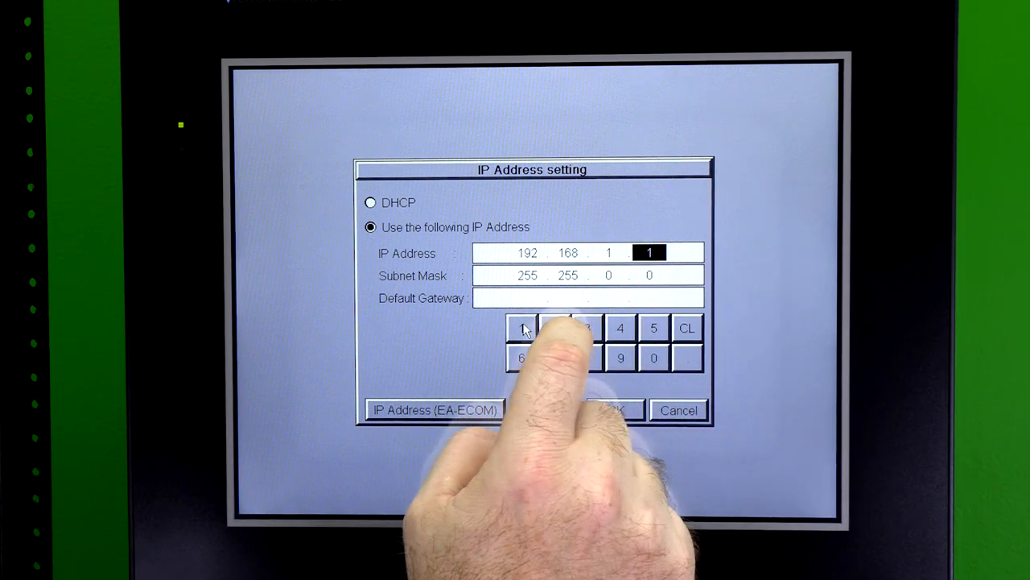
{"action": "left_click", "coordinate": [654, 358]}
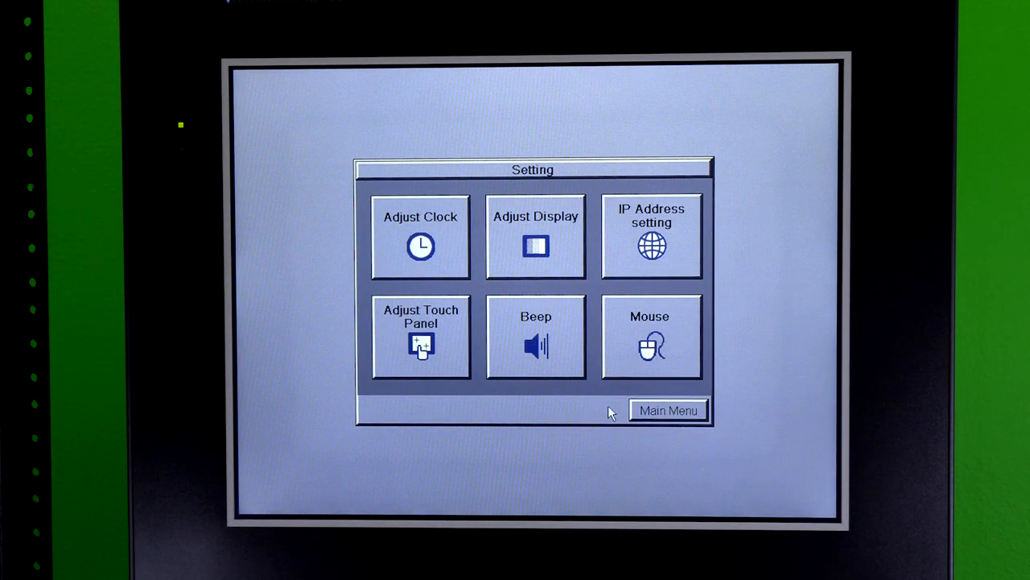
{"action": "left_click", "coordinate": [668, 411]}
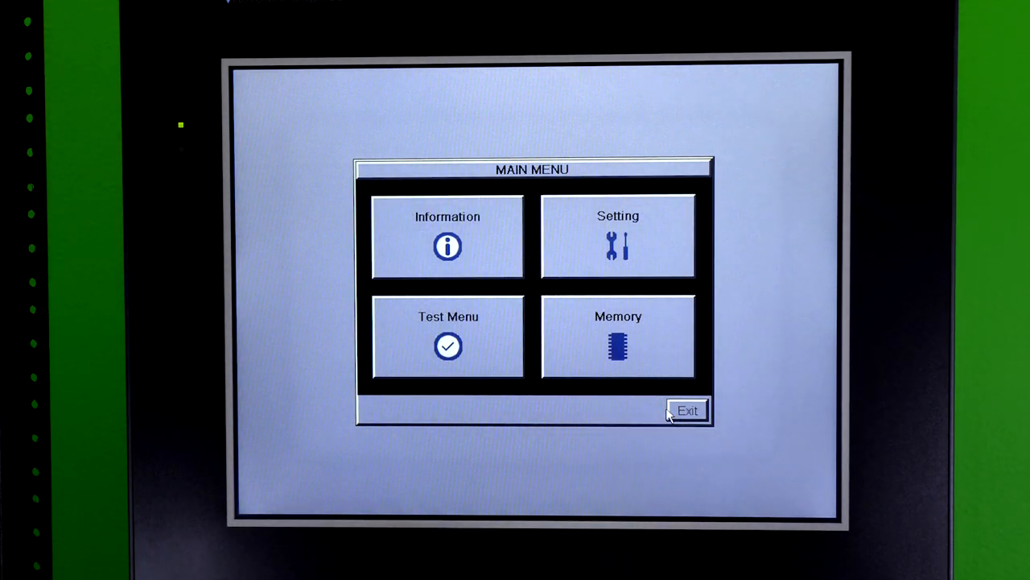
{"action": "left_click", "coordinate": [686, 411]}
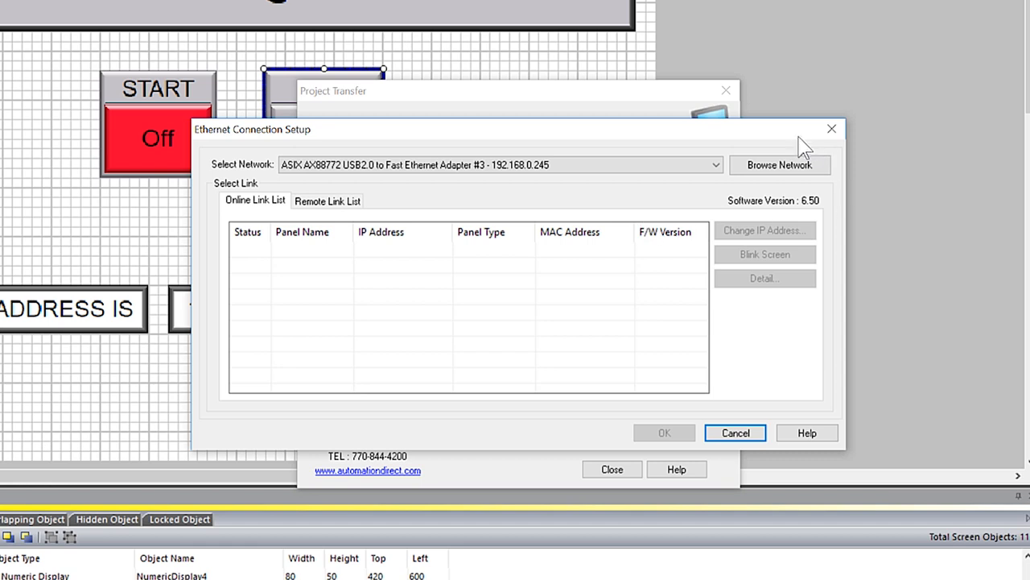
- Find panel EA9-T12CL at 192.168.1.130 on the network, select it, and keep its existing address settings
{"action": "left_click", "coordinate": [780, 164]}
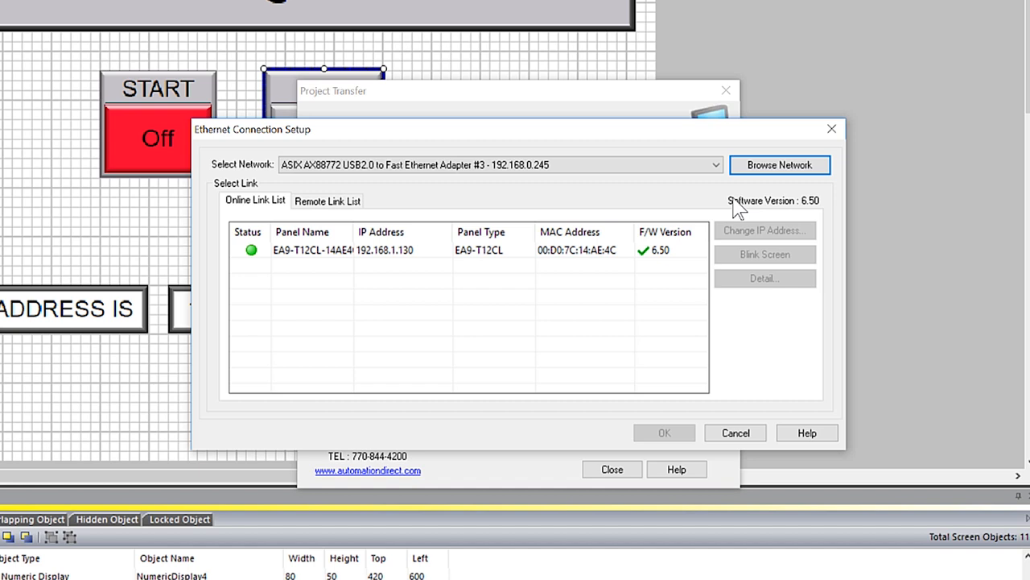
{"action": "left_click", "coordinate": [338, 250]}
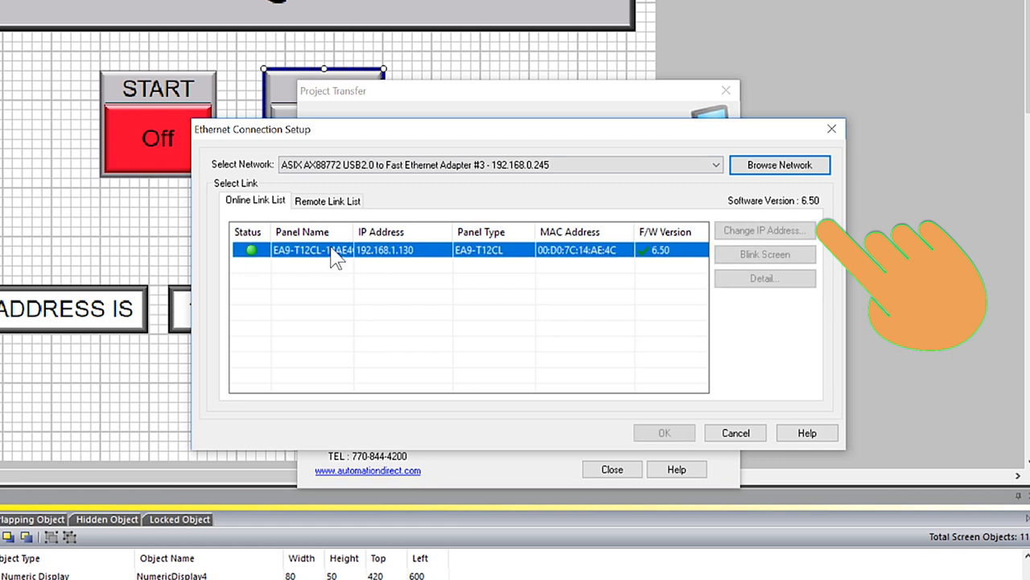
{"action": "left_click", "coordinate": [763, 231]}
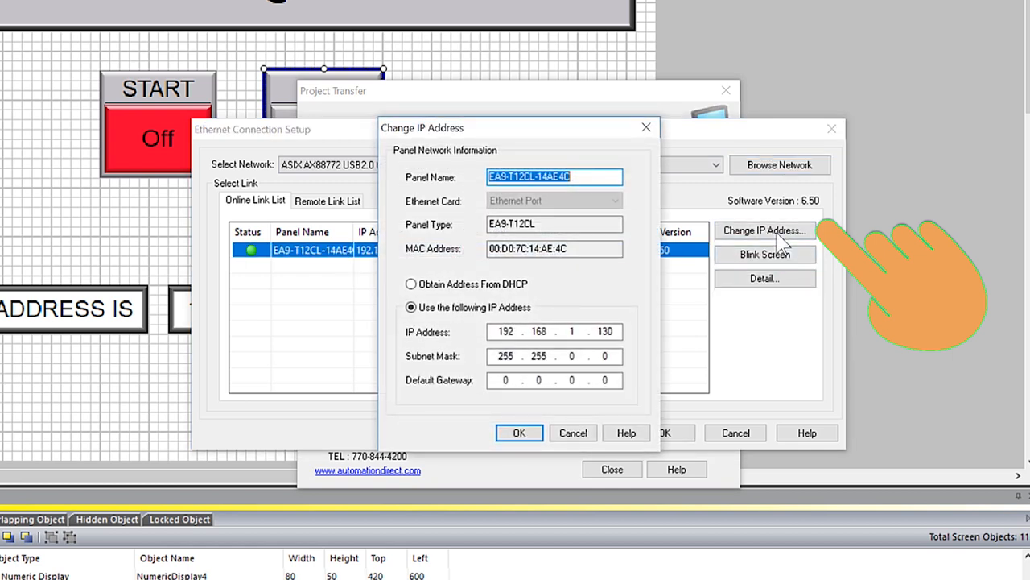
{"action": "left_click", "coordinate": [519, 432]}
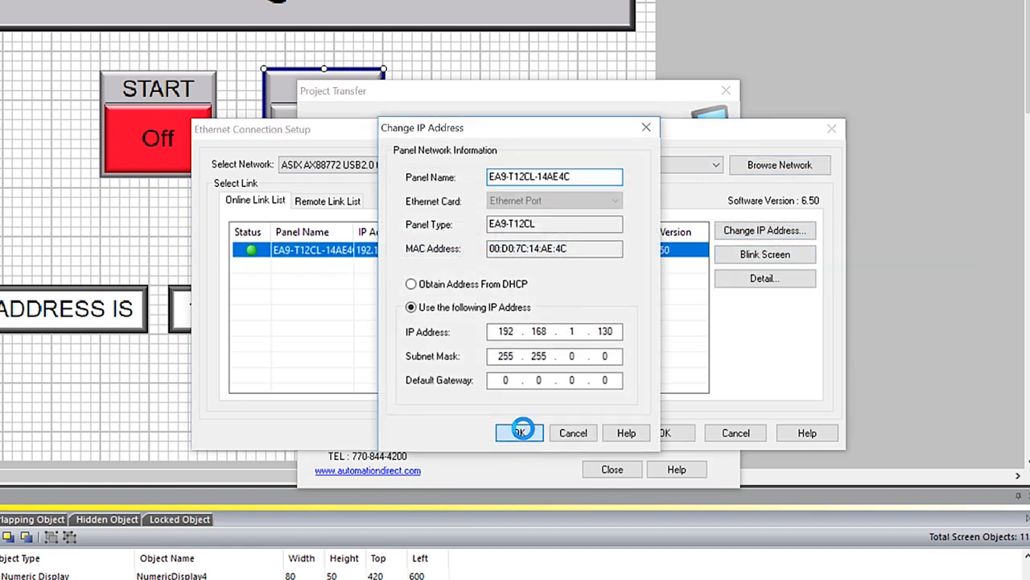
{"action": "left_click", "coordinate": [518, 432]}
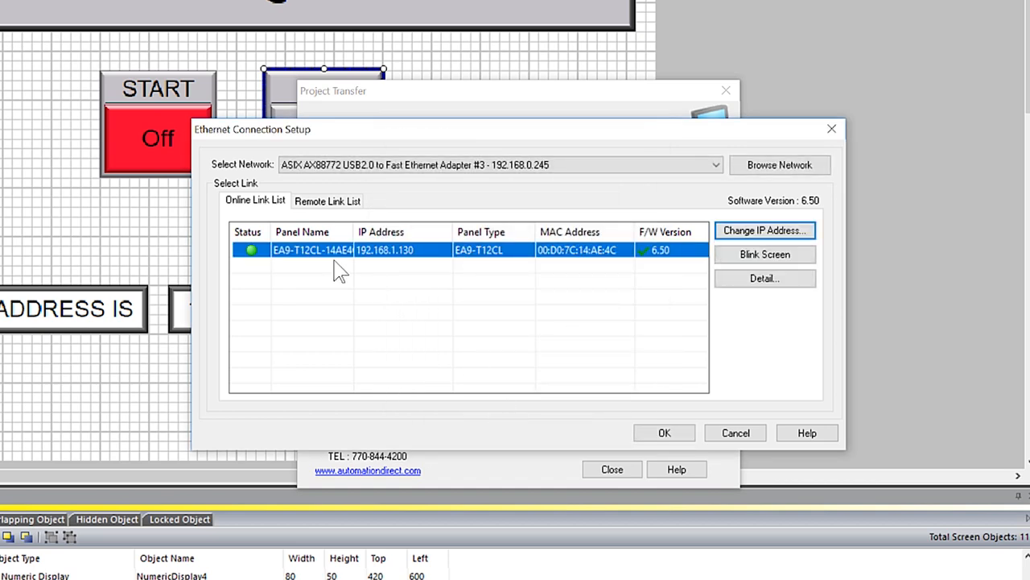
{"action": "mouse_move", "coordinate": [655, 435]}
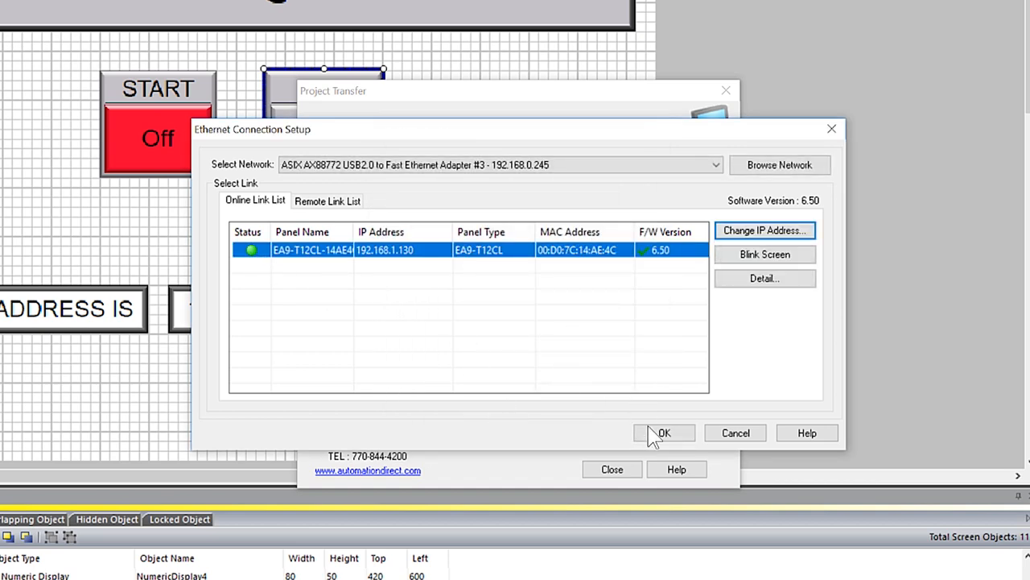
- Accept the selected panel as the link and begin transferring the project to it
{"action": "left_click", "coordinate": [663, 432]}
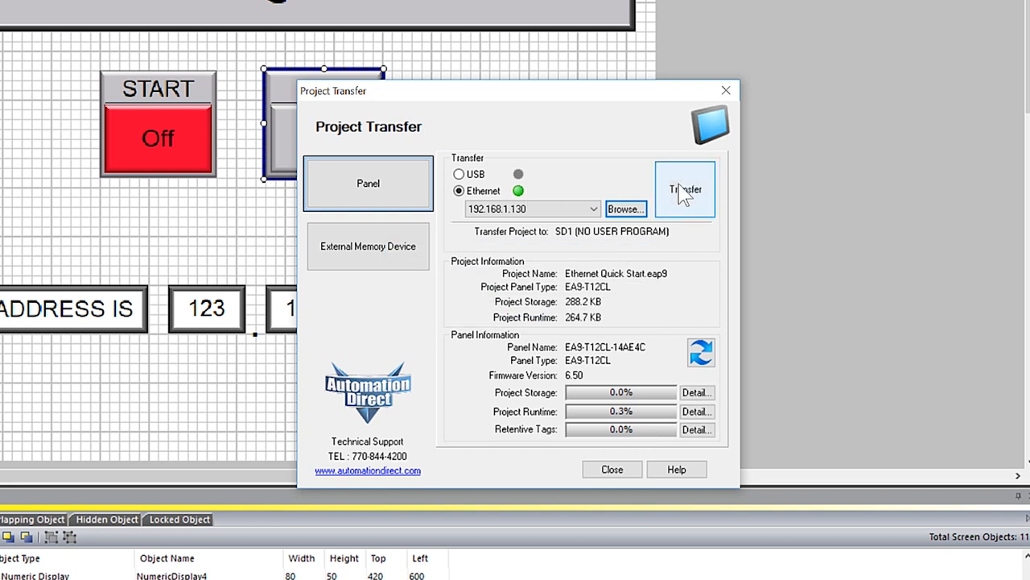
{"action": "left_click", "coordinate": [685, 190]}
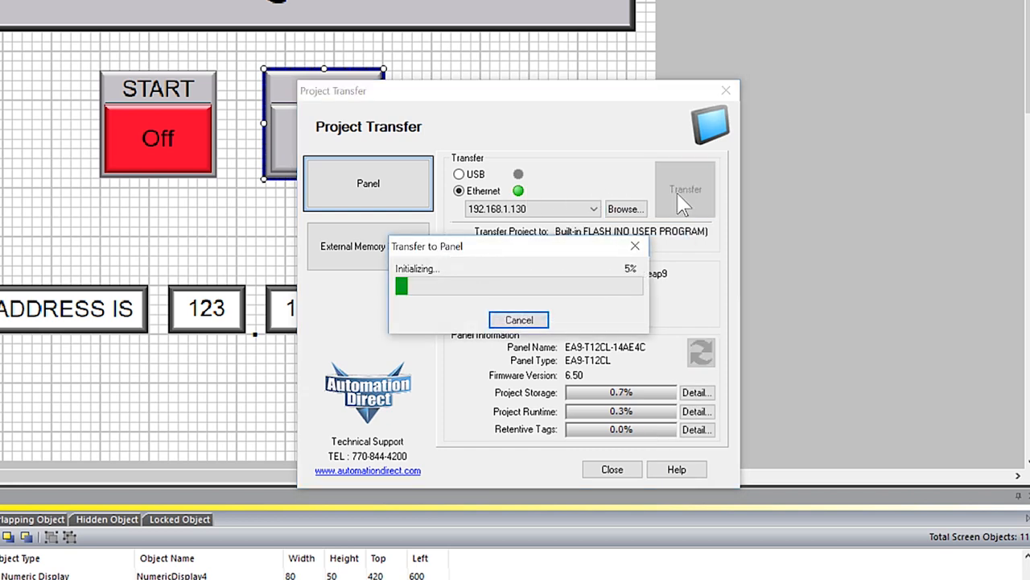